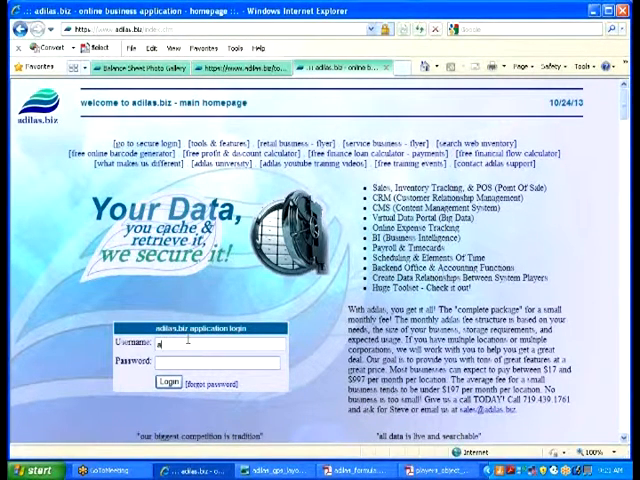
- Log in and select Greenway Hydroponic & Grow Shop as the working corporation
type("dilasdemo")
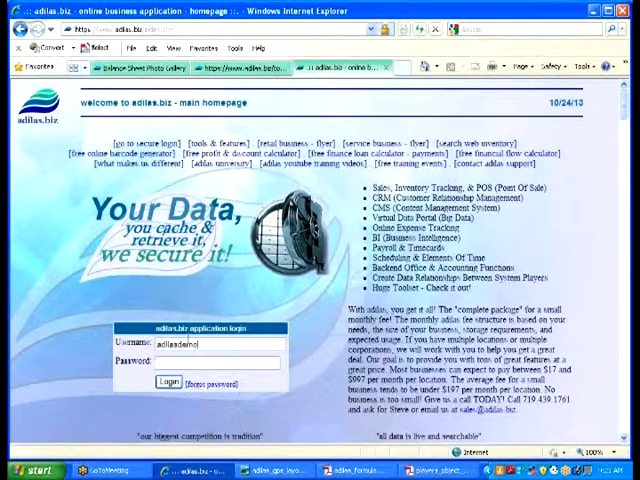
type("password")
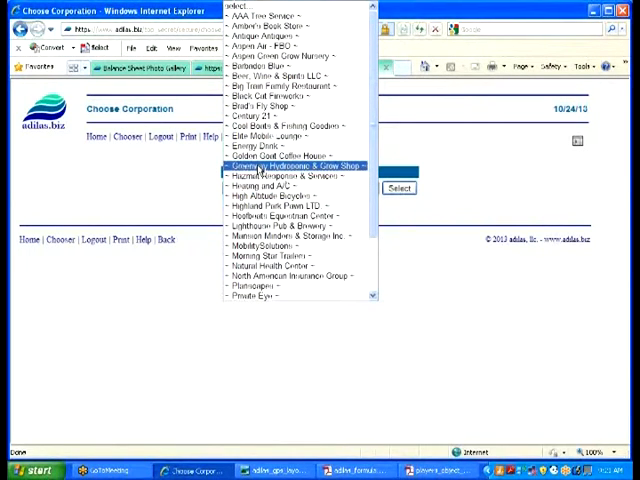
left_click(300, 164)
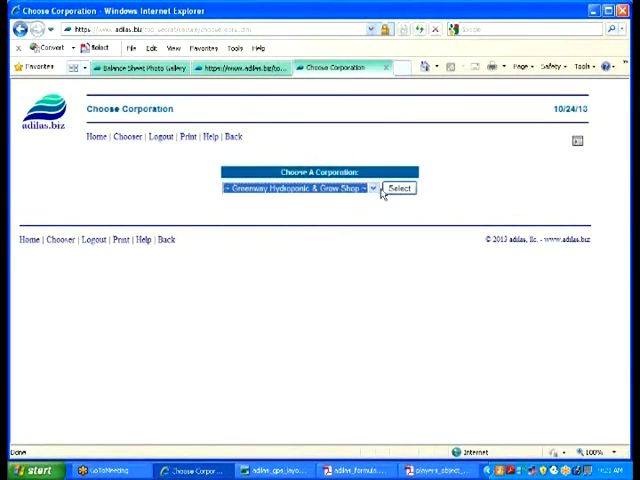
left_click(400, 188)
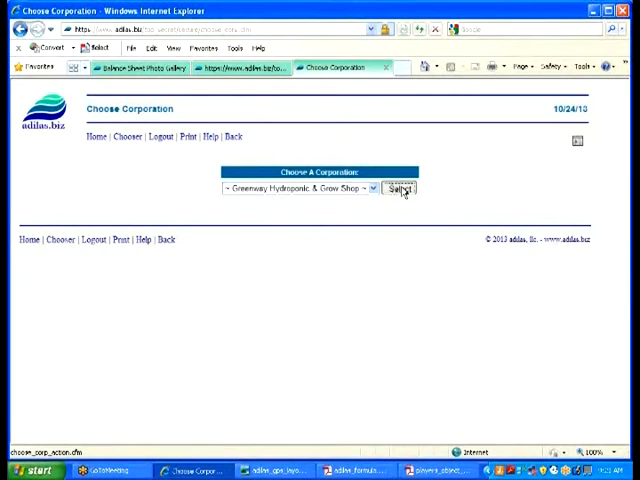
left_click(396, 188)
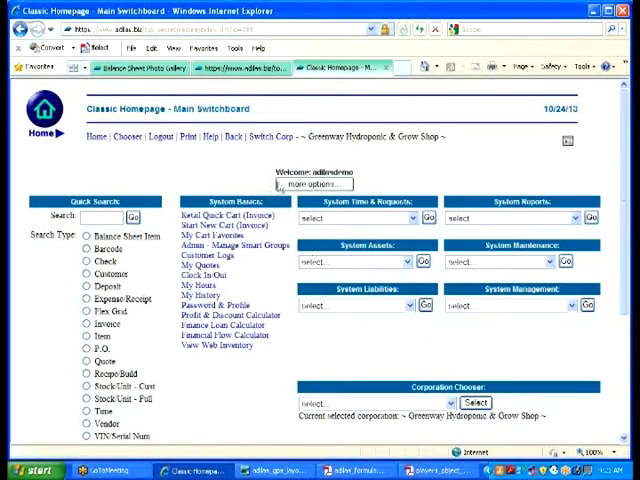
- Switch from the classic switchboard to the interactive map homepage via the interface Chooser
left_click(128, 136)
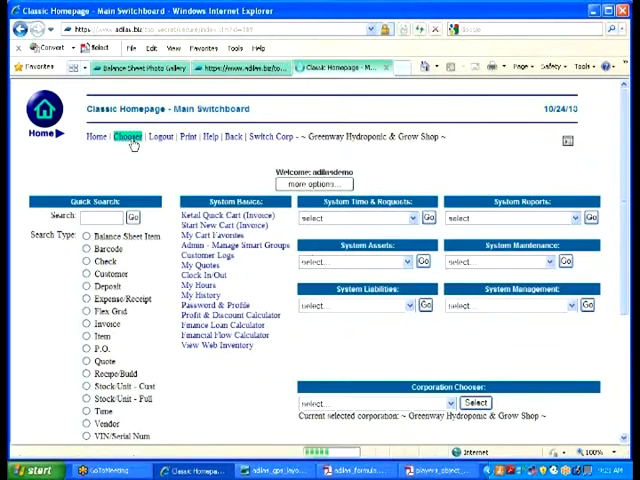
left_click(128, 136)
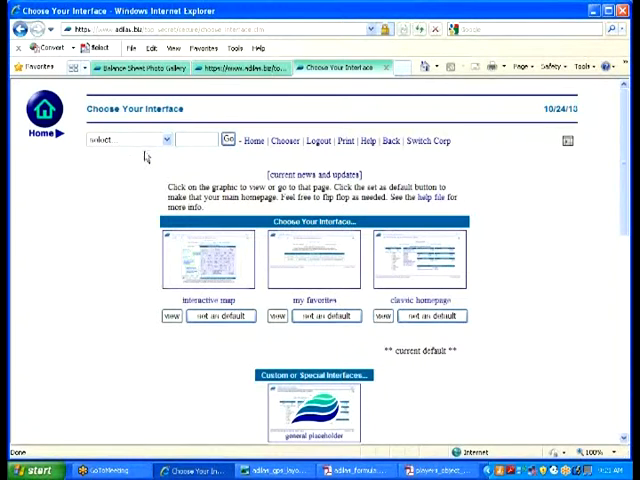
left_click(220, 316)
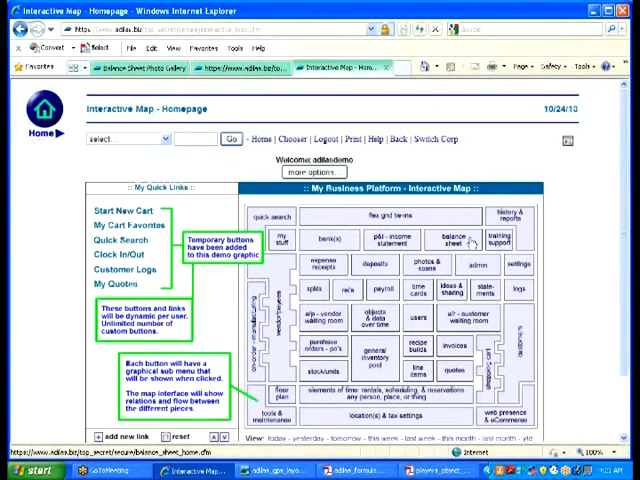
- Show the full daily history report on the History Homepage and bring up the October 2013 quick mini calendar
left_click(504, 218)
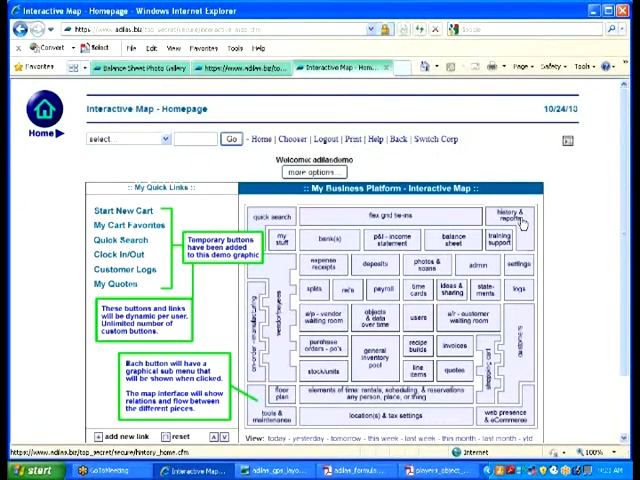
left_click(510, 214)
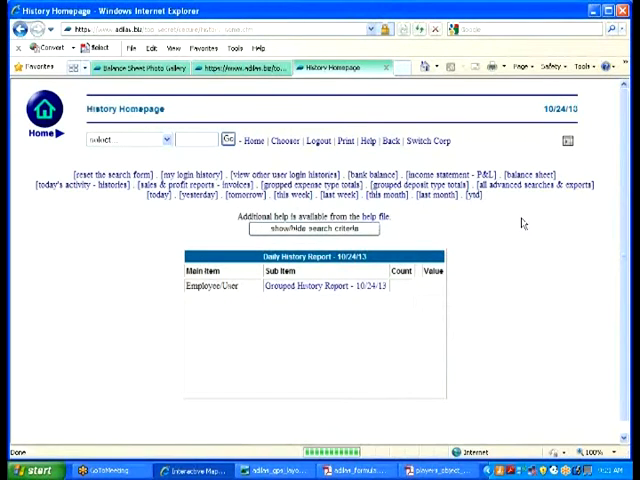
left_click(324, 288)
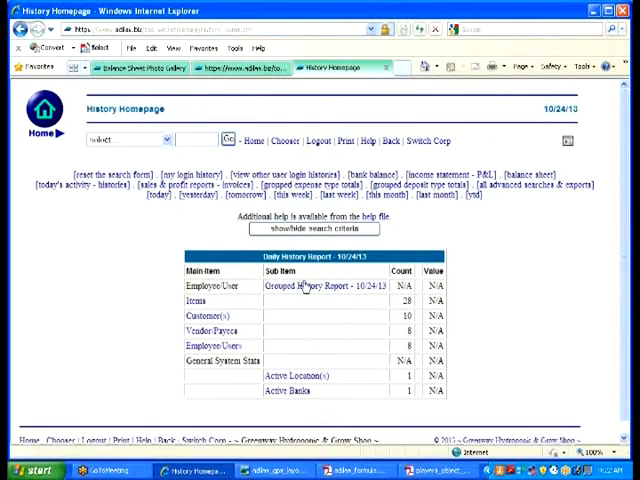
mouse_move(330, 344)
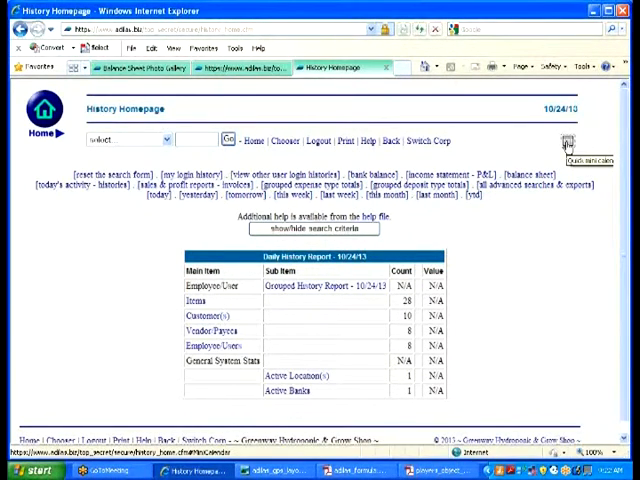
left_click(566, 140)
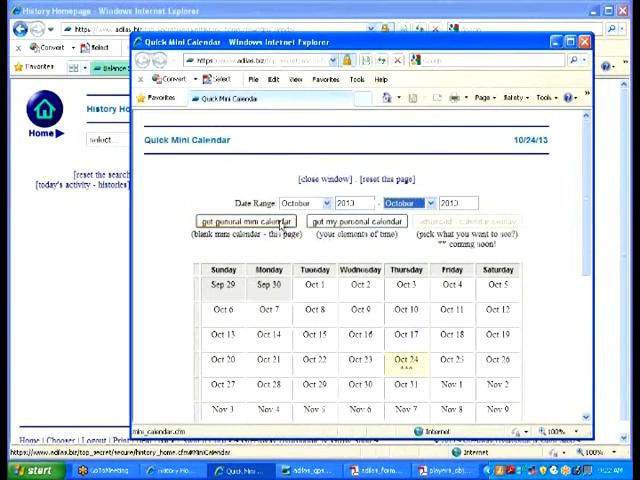
left_click(256, 220)
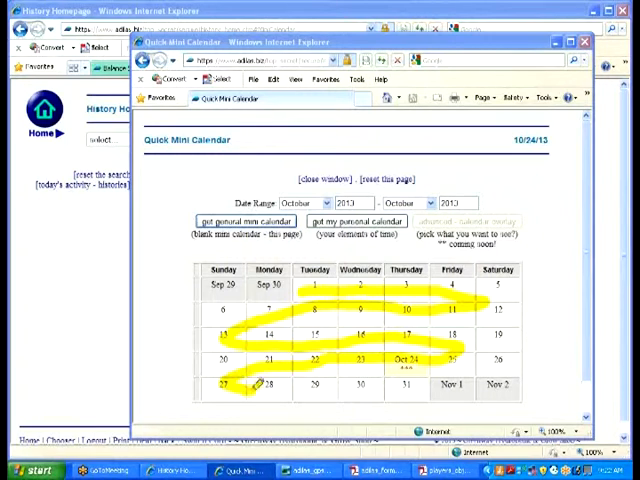
left_click_drag(256, 384, 440, 384)
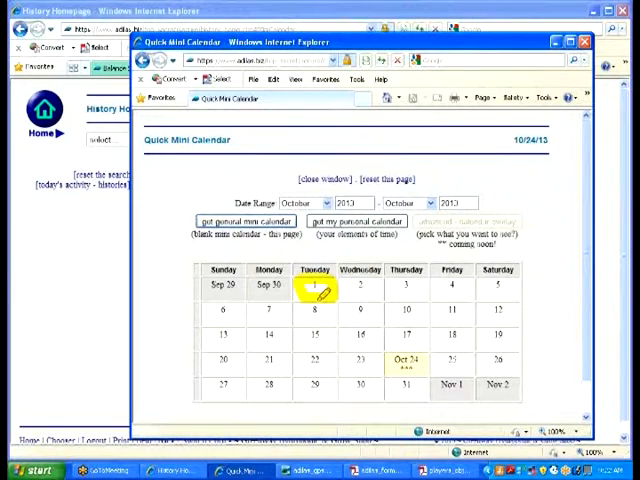
mouse_move(356, 288)
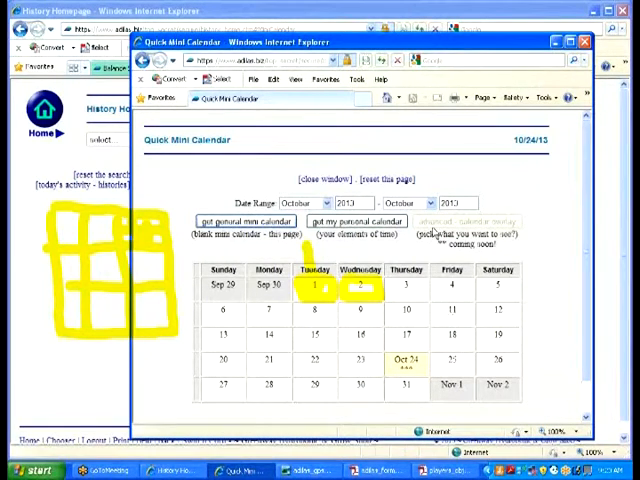
mouse_move(624, 264)
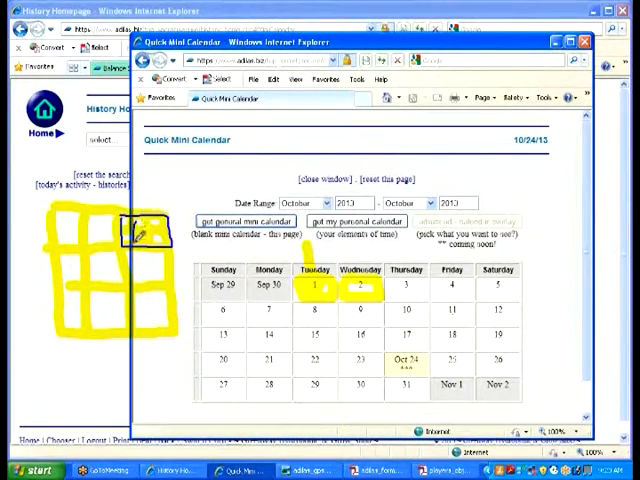
- Highlight parts of the October 2013 Quick Mini Calendar while explaining its layout
left_click_drag(128, 228, 164, 240)
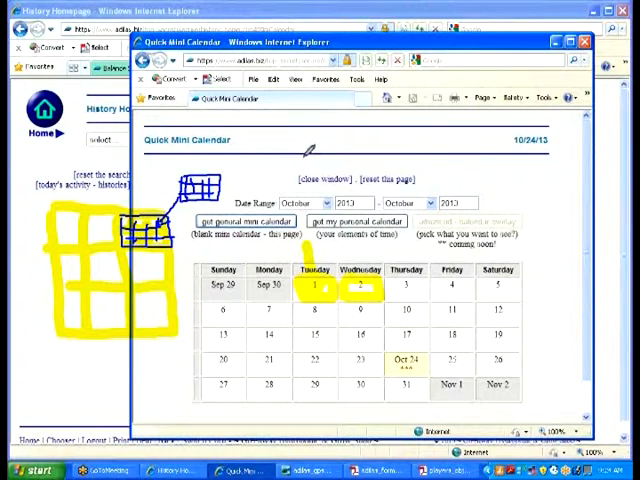
left_click_drag(310, 150, 570, 156)
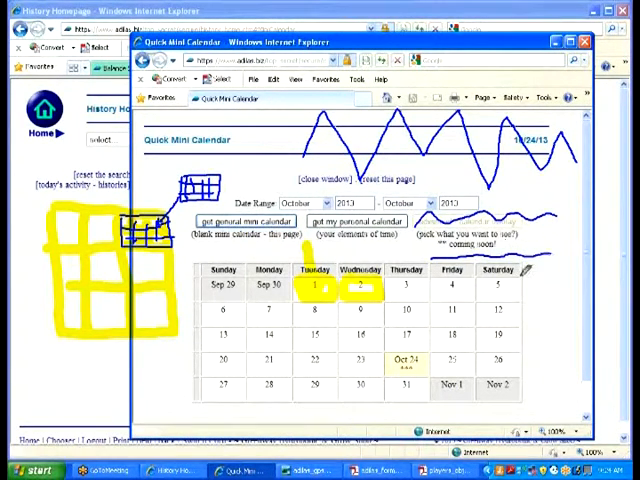
left_click_drag(464, 296, 560, 290)
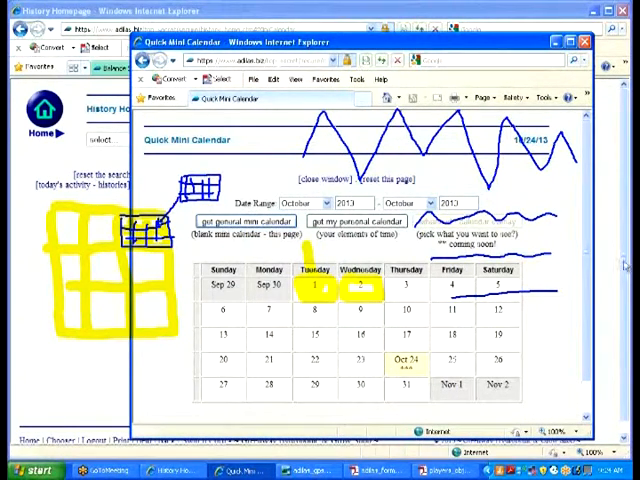
mouse_move(536, 340)
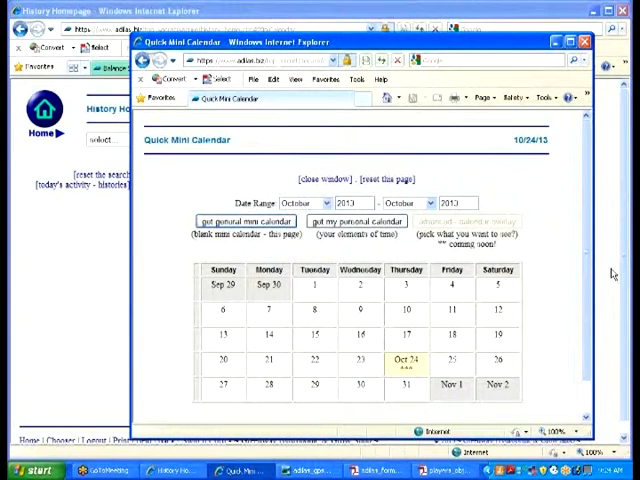
mouse_move(566, 342)
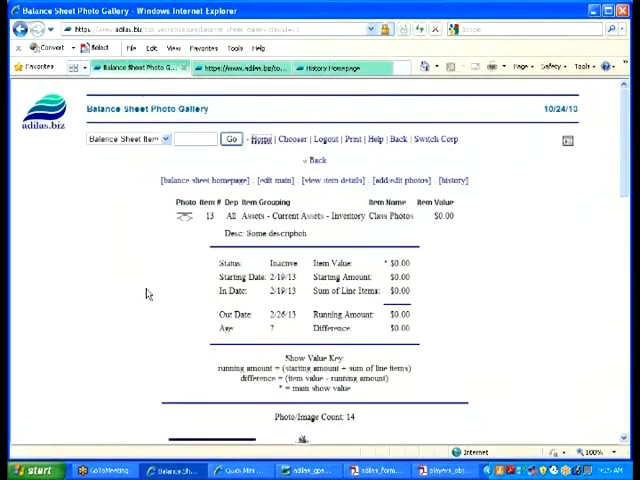
- Scroll the Balance Sheet Photo Gallery down to the item's 14 photo images
scroll("down", 3)
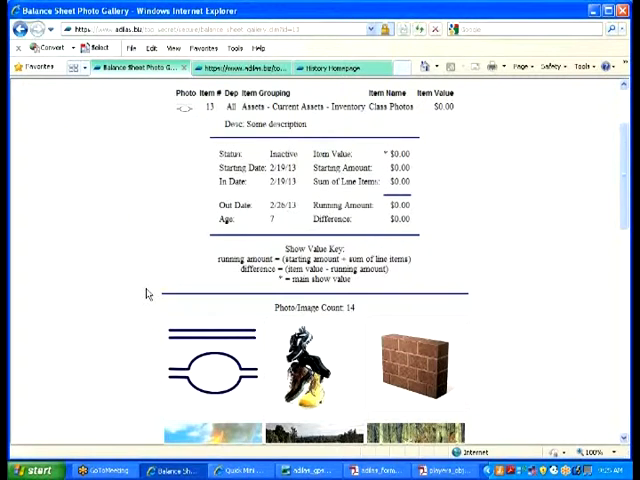
scroll("down", 3)
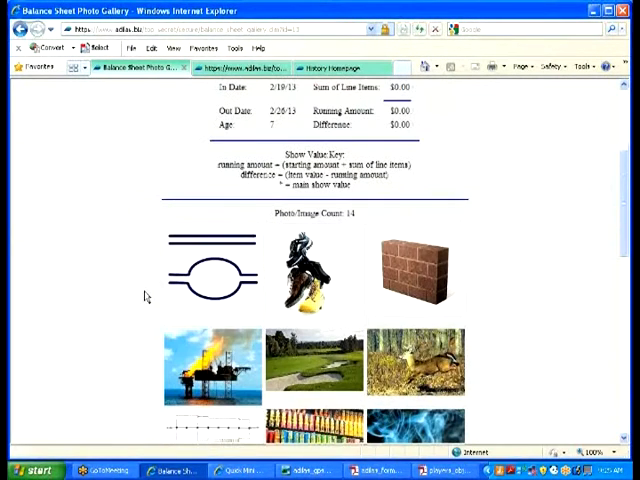
scroll("down", 3)
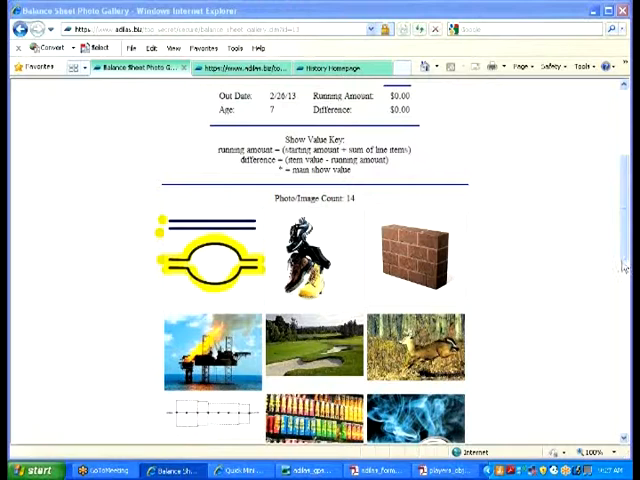
mouse_move(552, 284)
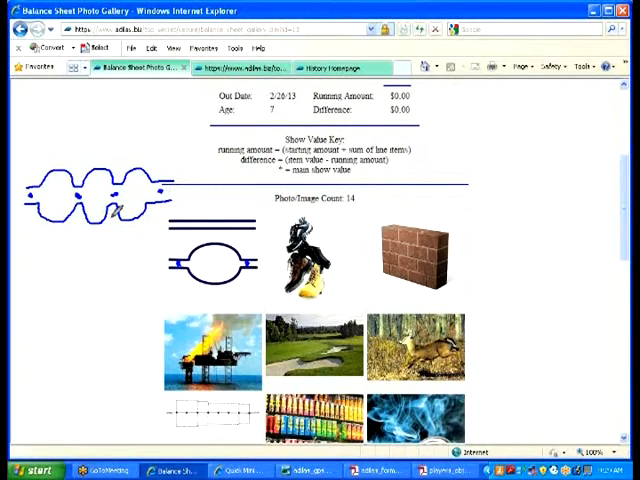
- Draw freehand illustrative sketches over the Balance Sheet Photo Gallery page
left_click_drag(80, 150, 84, 216)
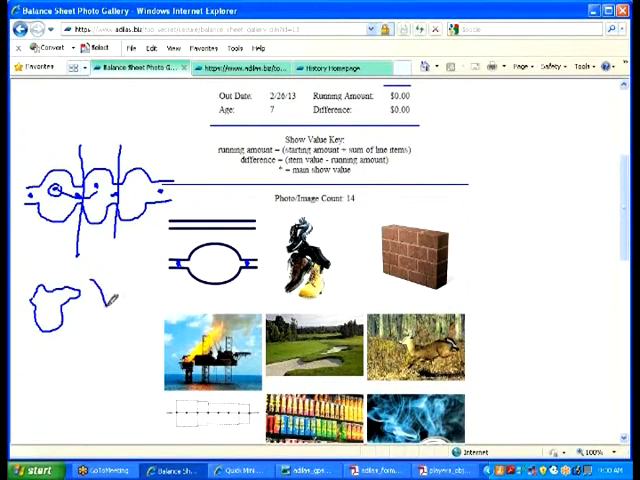
left_click_drag(98, 284, 112, 298)
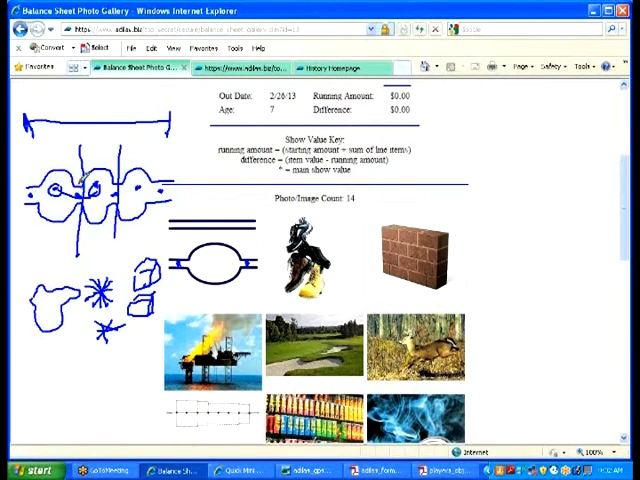
mouse_move(248, 190)
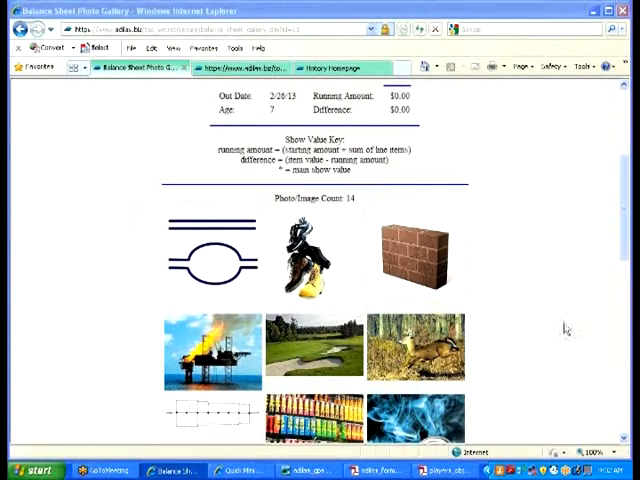
mouse_move(518, 260)
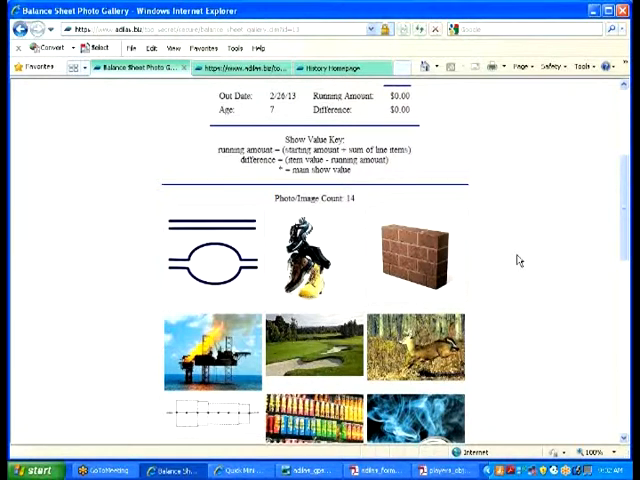
mouse_move(506, 224)
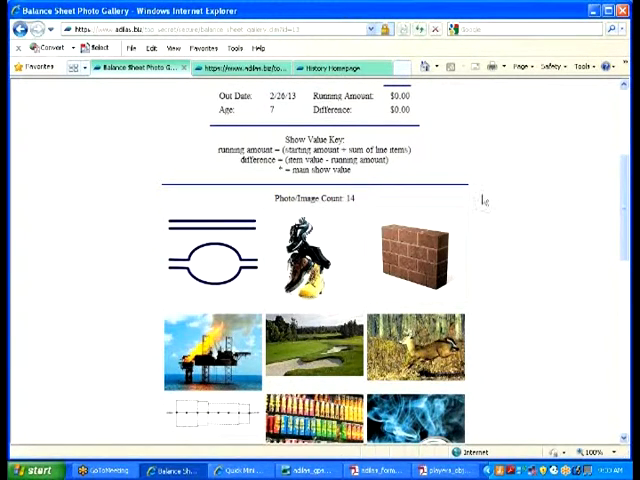
mouse_move(370, 190)
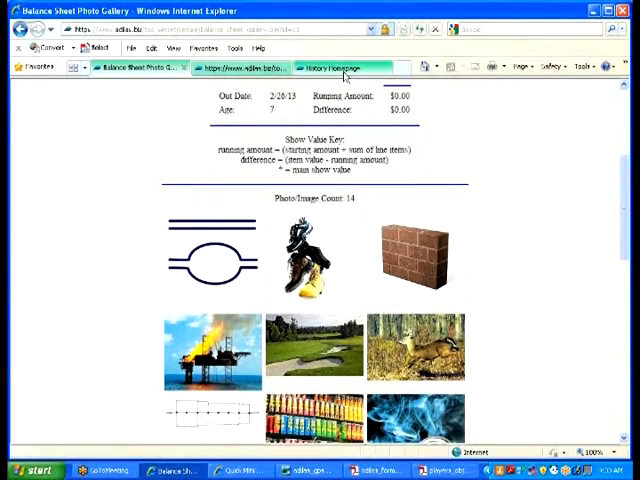
- Load the 10/23/13 'yesterday' daily history report on the History Homepage
left_click(340, 68)
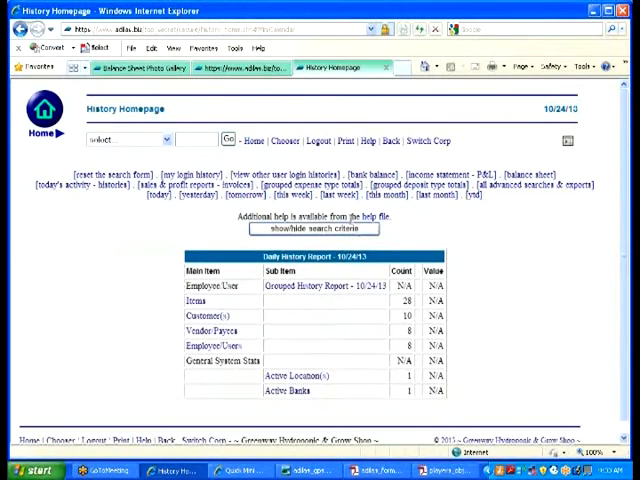
left_click(198, 196)
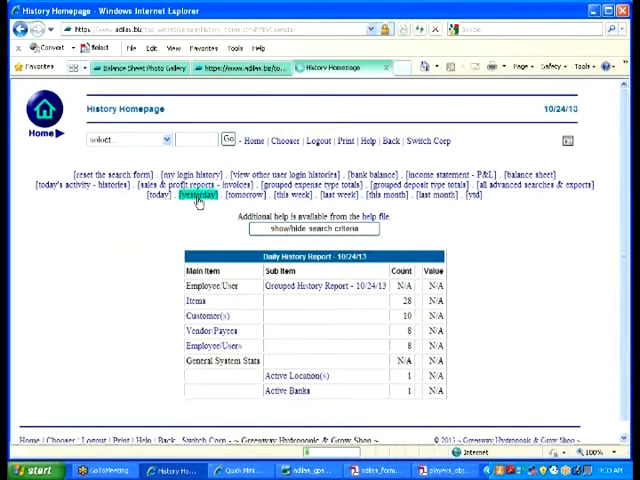
left_click(196, 196)
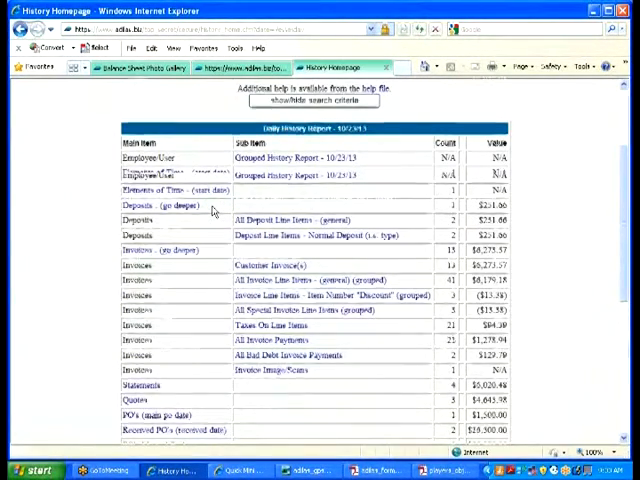
scroll("down", 3)
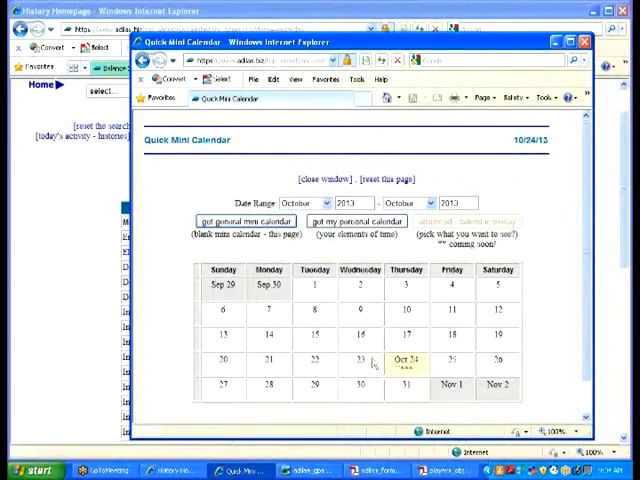
mouse_move(60, 190)
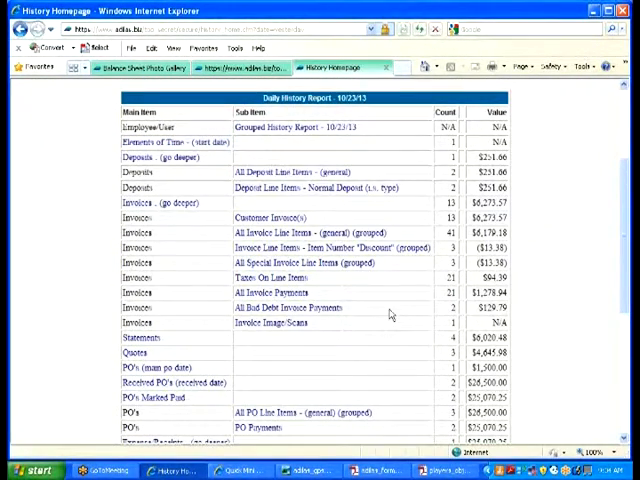
mouse_move(412, 252)
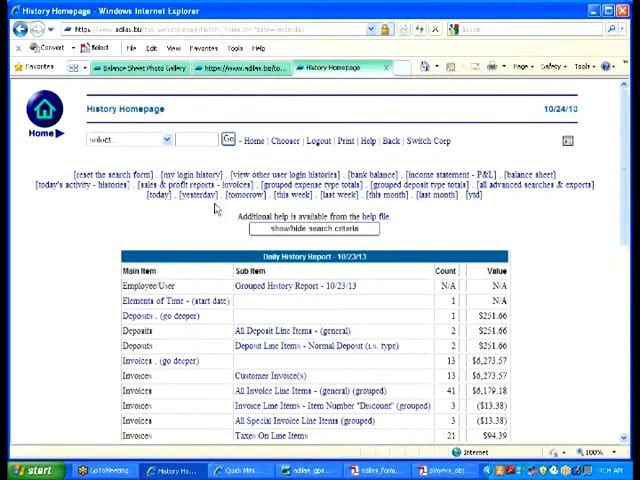
mouse_move(116, 210)
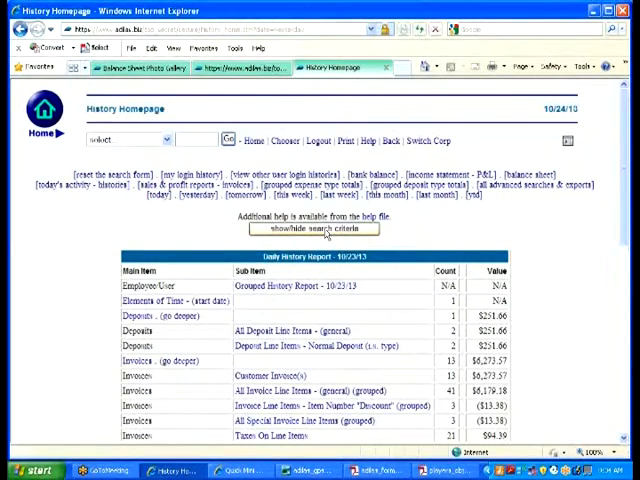
- Adjust the history search criteria and re-run the 10/23/13 report listing invoices and POs
left_click(316, 228)
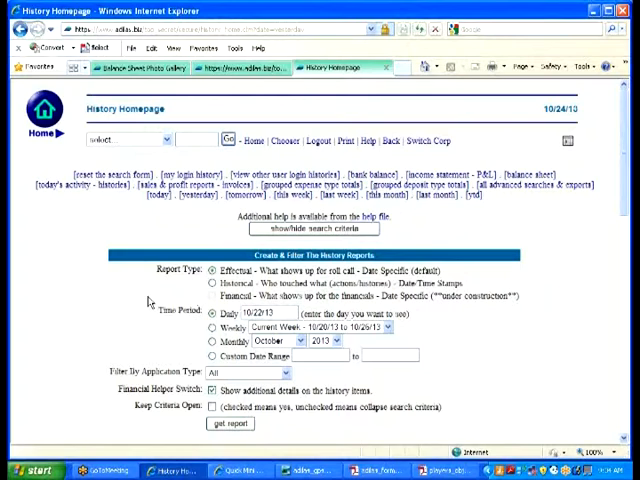
left_click(232, 424)
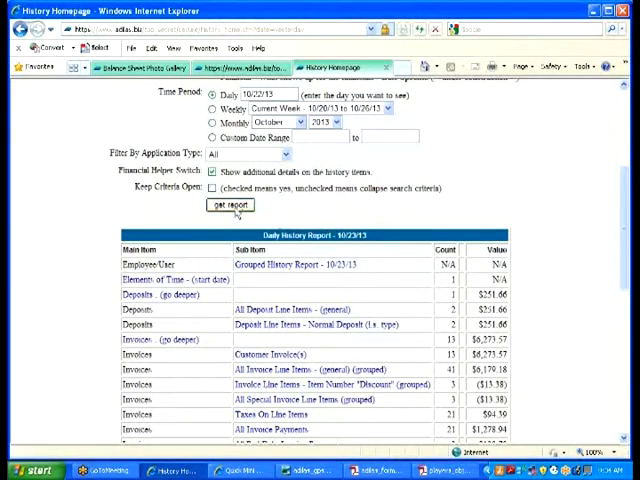
left_click(228, 204)
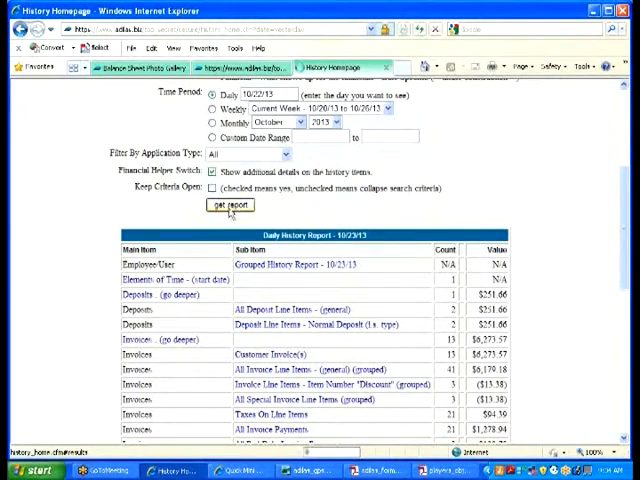
left_click(230, 204)
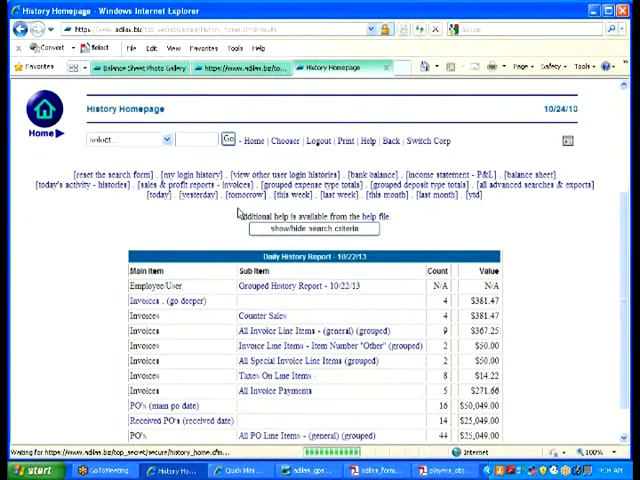
scroll("down", 3)
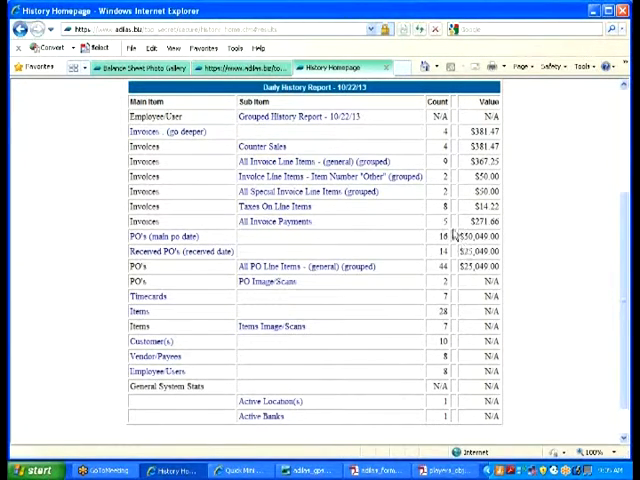
mouse_move(252, 256)
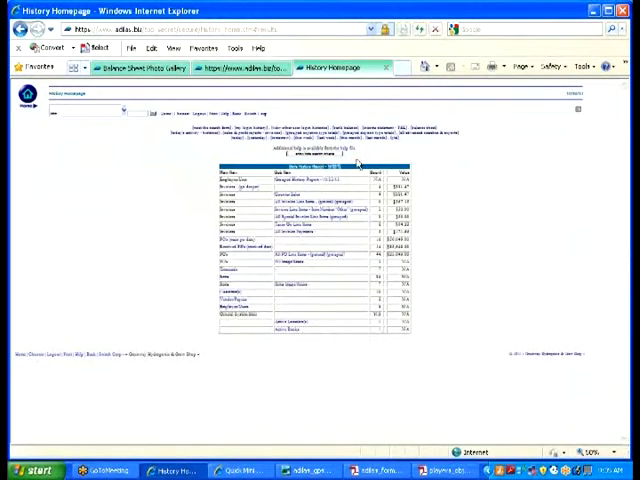
mouse_move(436, 168)
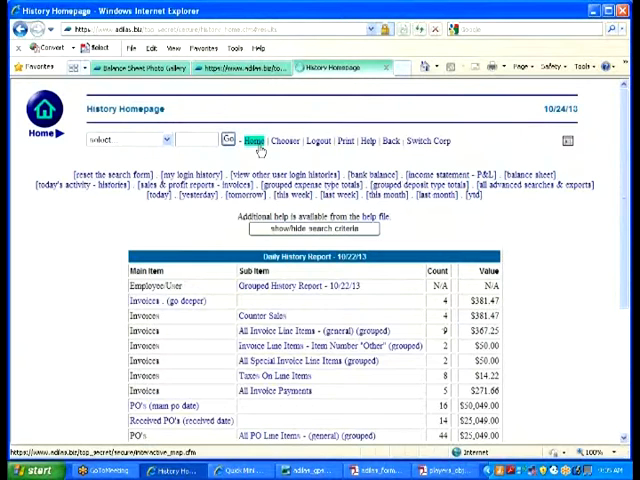
- Show the Default Bank's October 2013 deposit and check register from Running Bank Balances
left_click(256, 140)
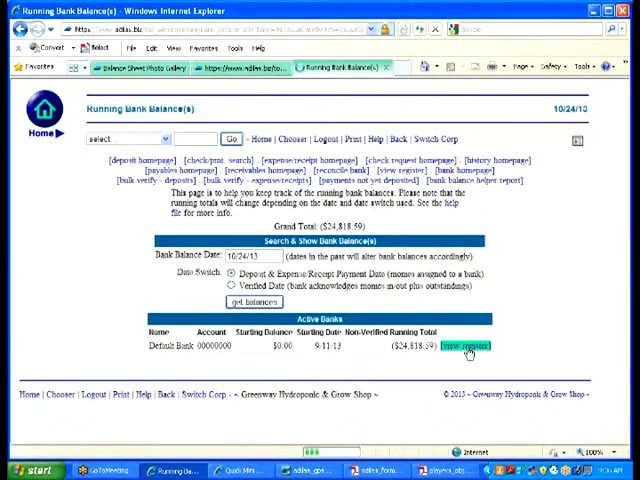
left_click(464, 348)
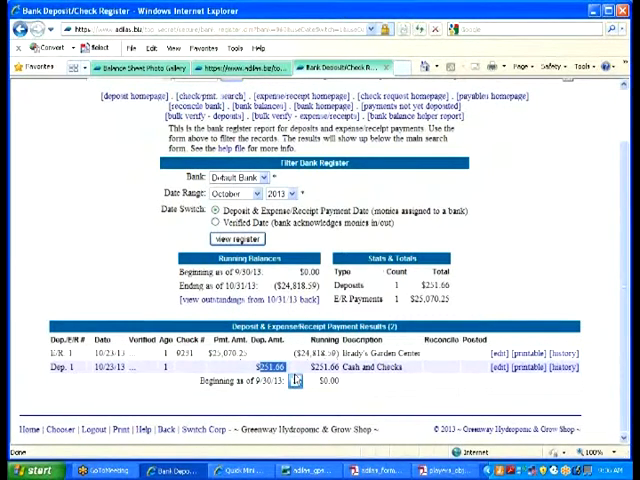
- Pass through the Income Statement (P&L) basic search and return to the interactive map homepage
right_click(272, 368)
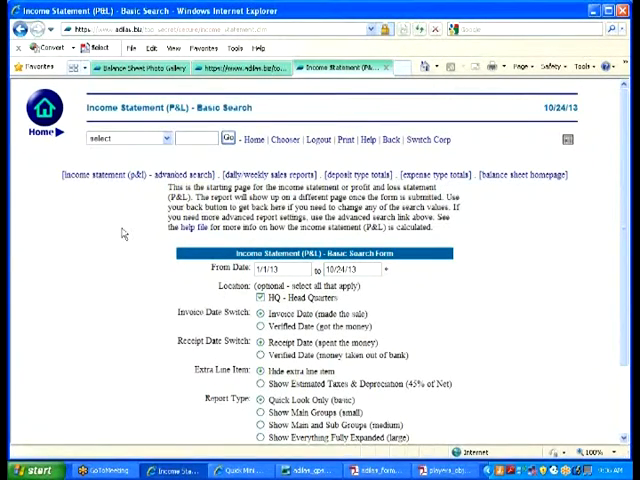
scroll("down", 3)
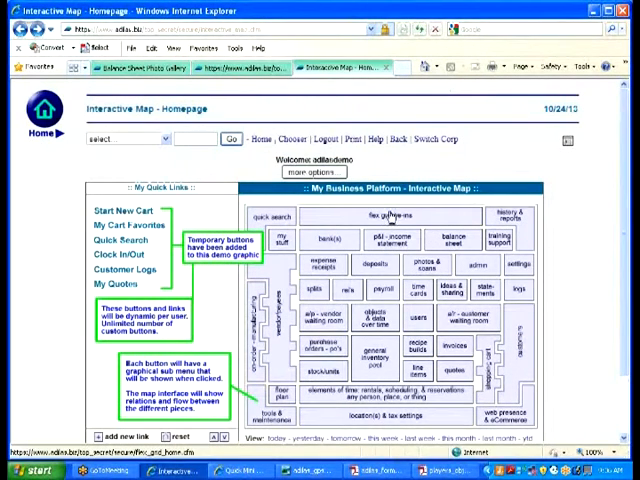
mouse_move(494, 160)
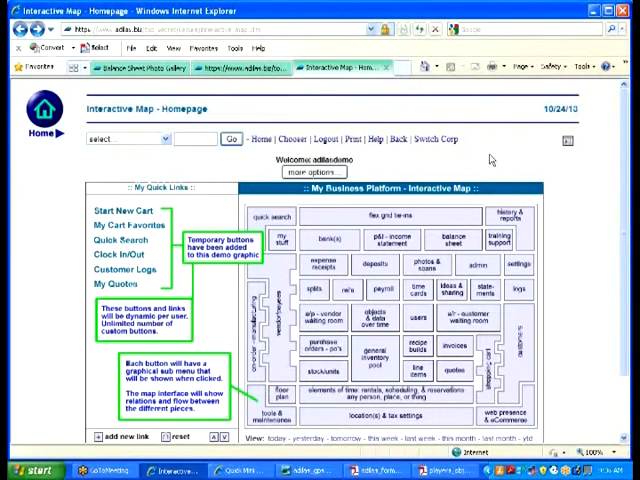
mouse_move(490, 164)
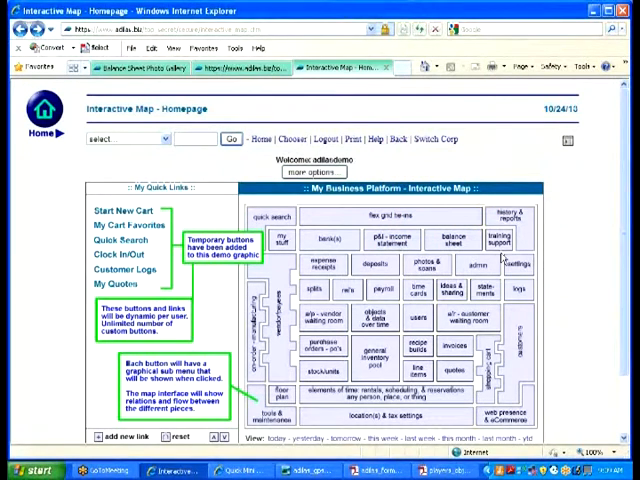
mouse_move(402, 240)
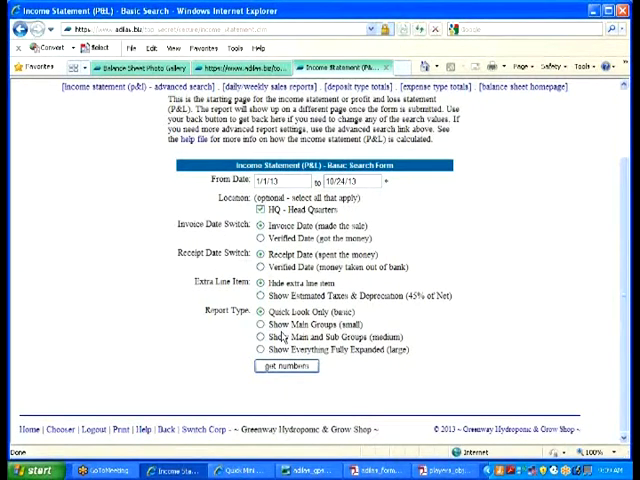
left_click(288, 366)
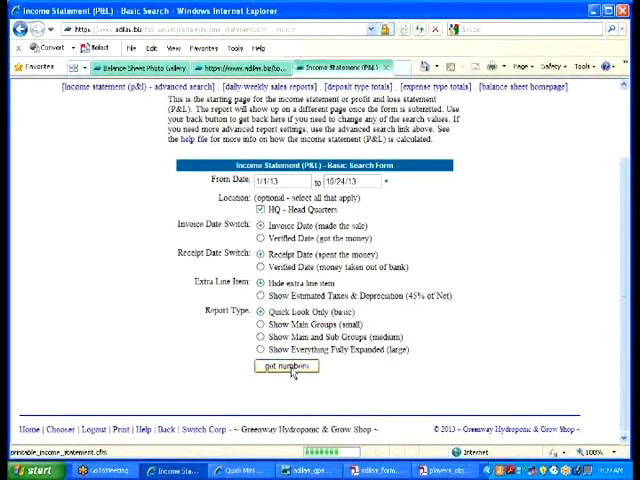
left_click(286, 366)
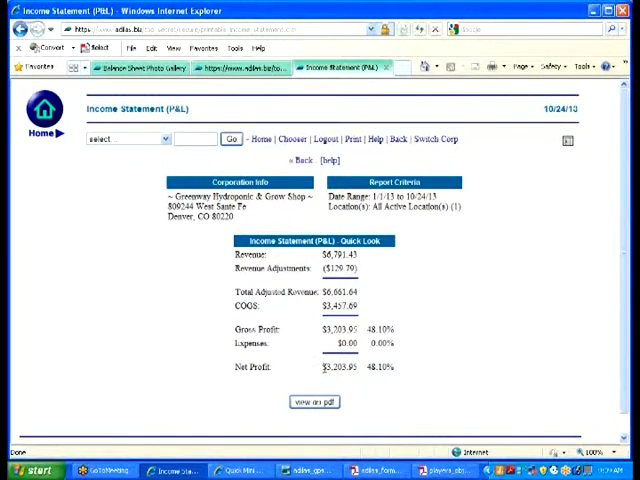
double_click(344, 366)
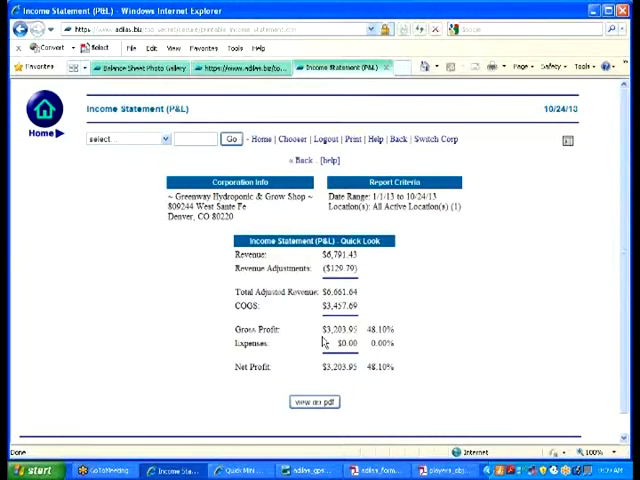
mouse_move(270, 268)
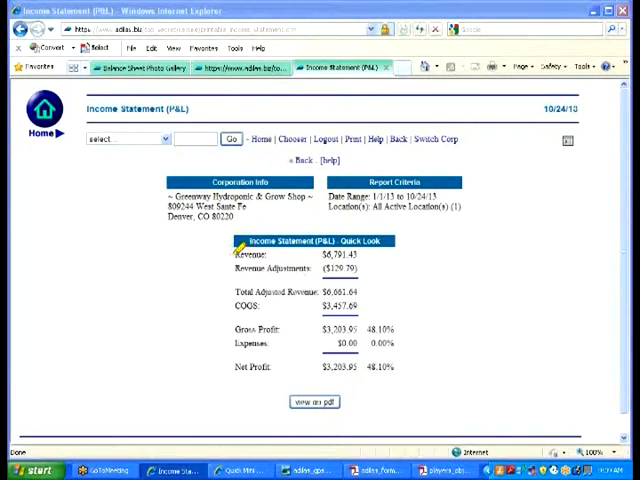
double_click(252, 254)
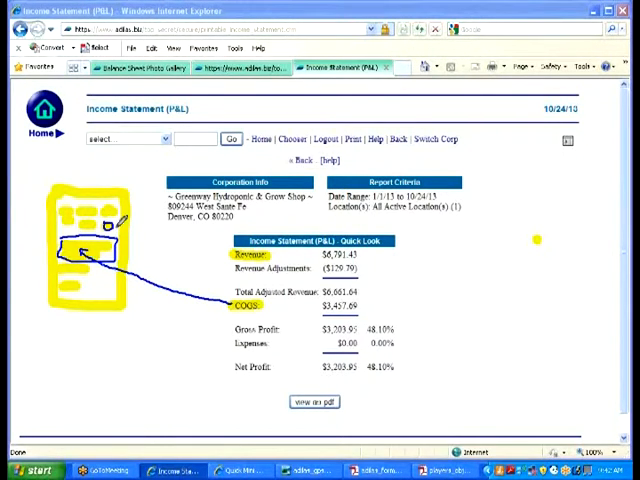
left_click_drag(120, 218, 220, 270)
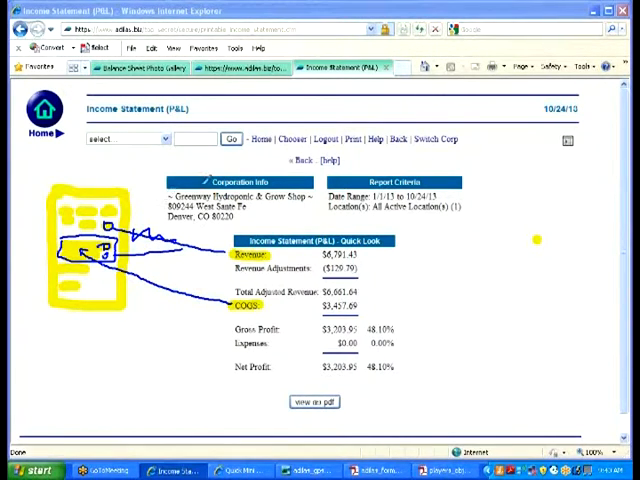
mouse_move(584, 290)
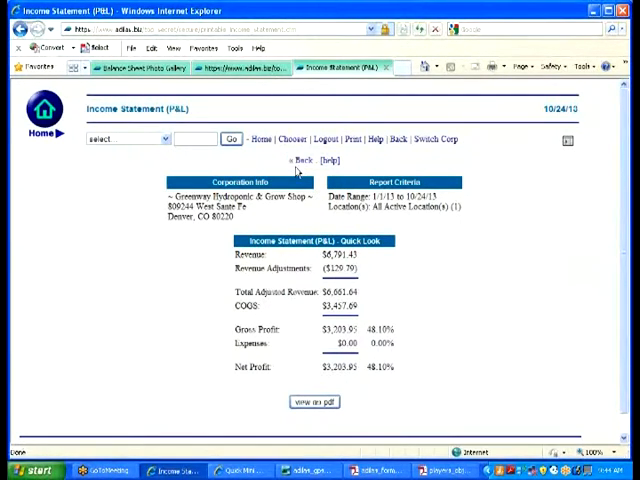
- Choose a more detailed report type, get numbers, and review the Detailed Look breakdown
left_click(300, 160)
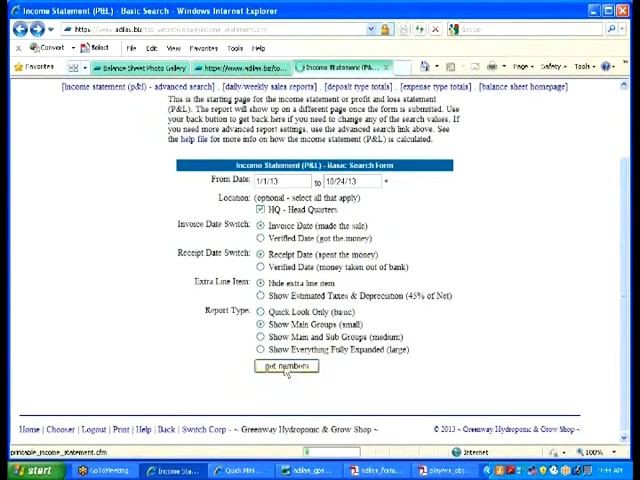
left_click(286, 364)
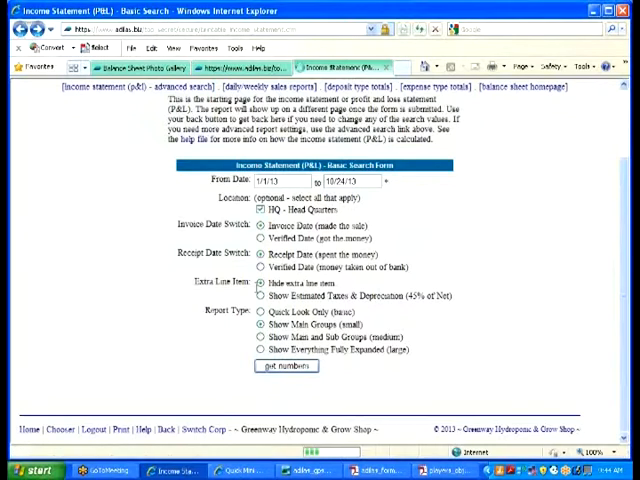
left_click(286, 364)
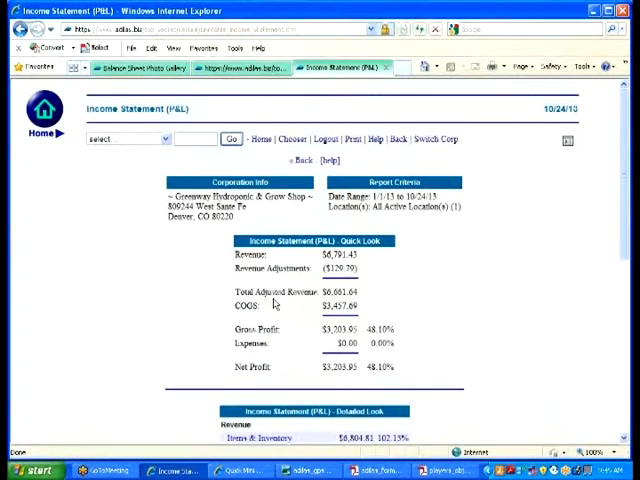
scroll("down", 3)
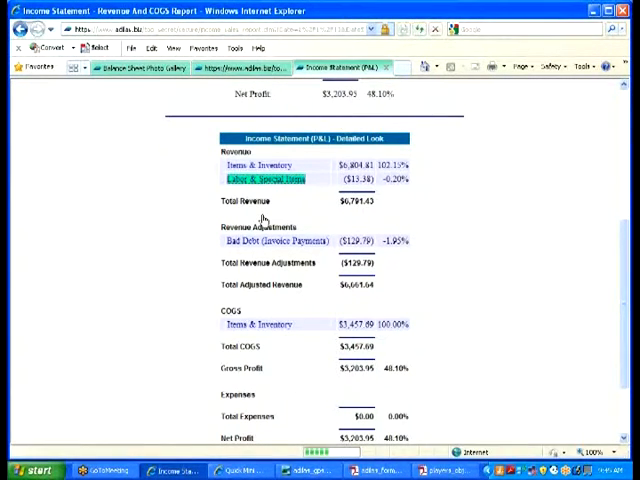
- View a printable invoice linked from the Detailed Look, then go back to the P&L search form
left_click(278, 178)
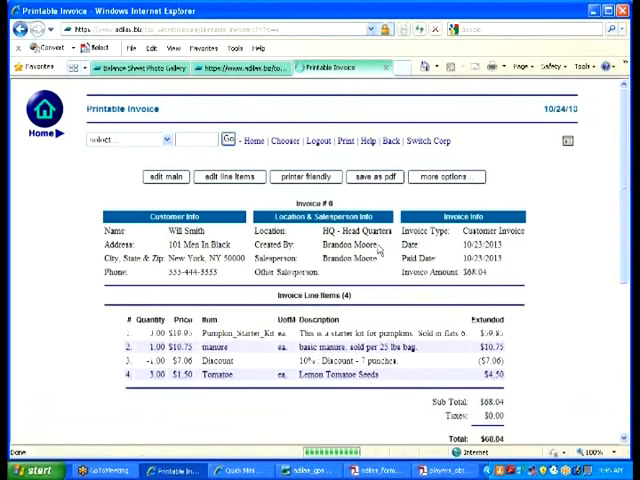
scroll("down", 3)
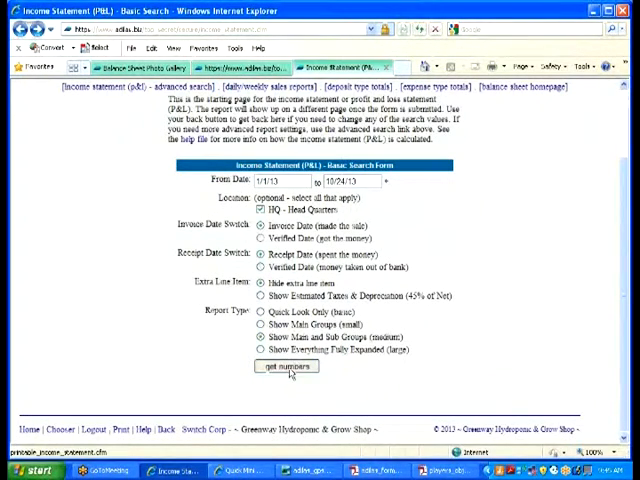
left_click(286, 366)
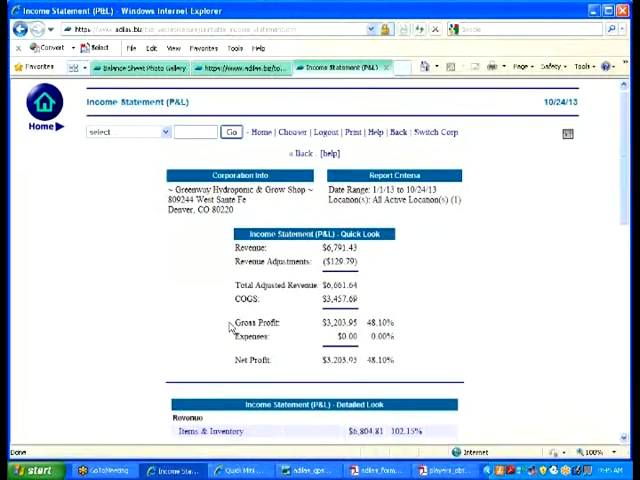
scroll("down", 3)
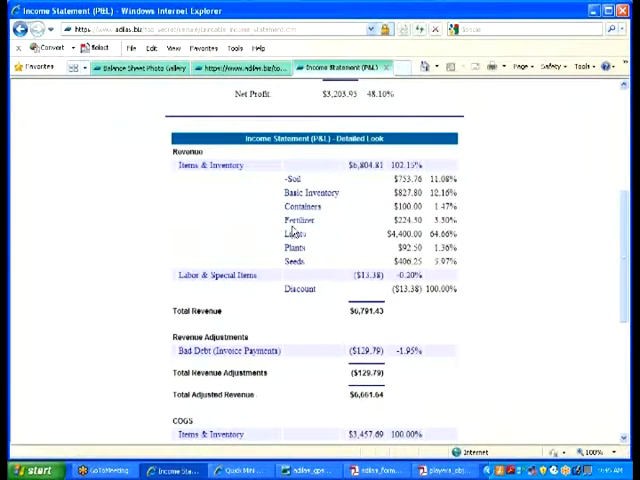
scroll("down", 3)
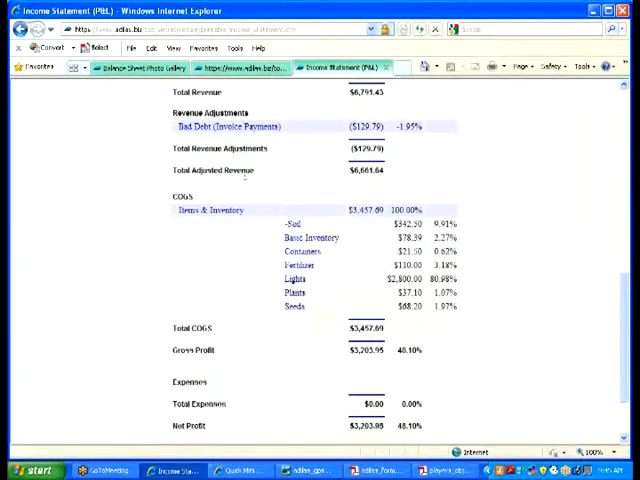
scroll("down", 3)
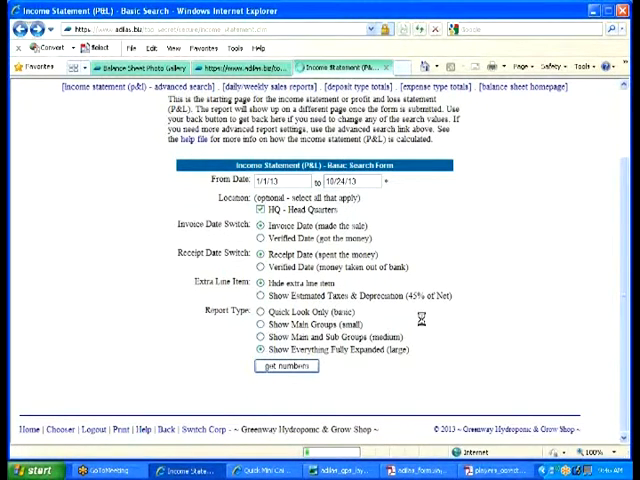
mouse_move(410, 310)
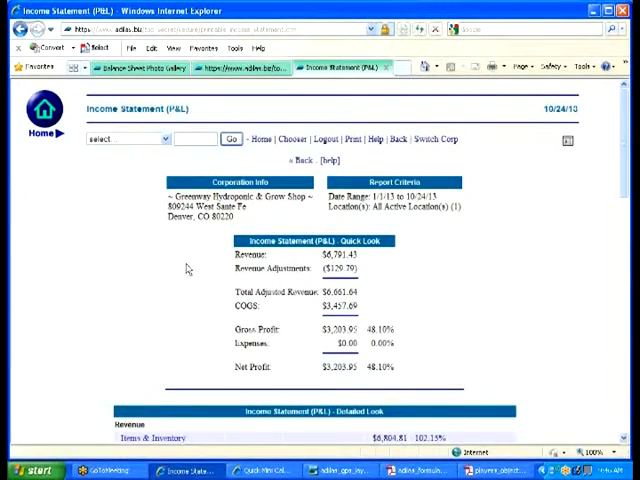
scroll("down", 3)
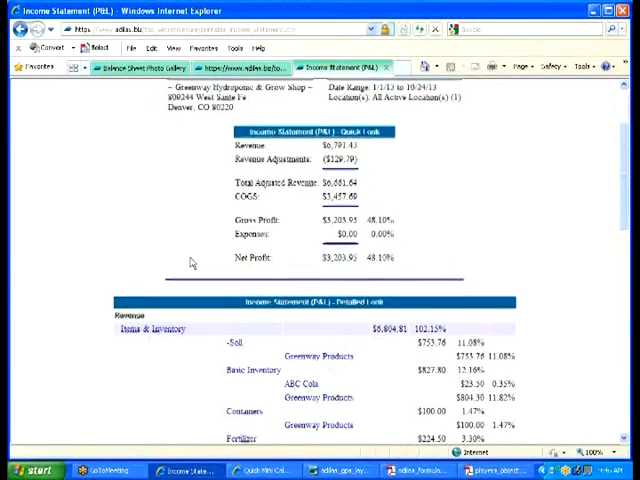
scroll("down", 3)
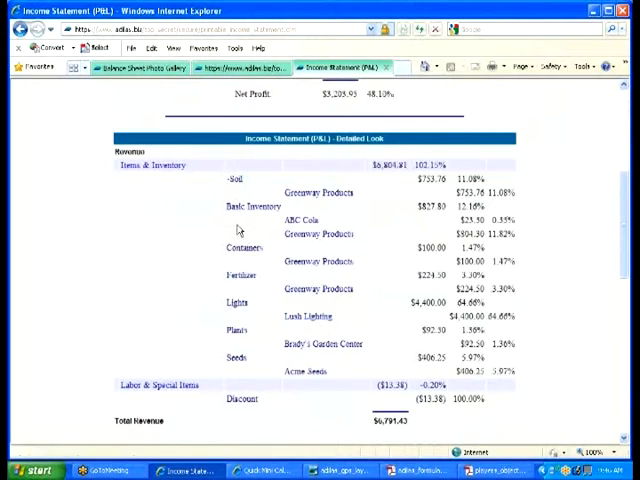
mouse_move(248, 248)
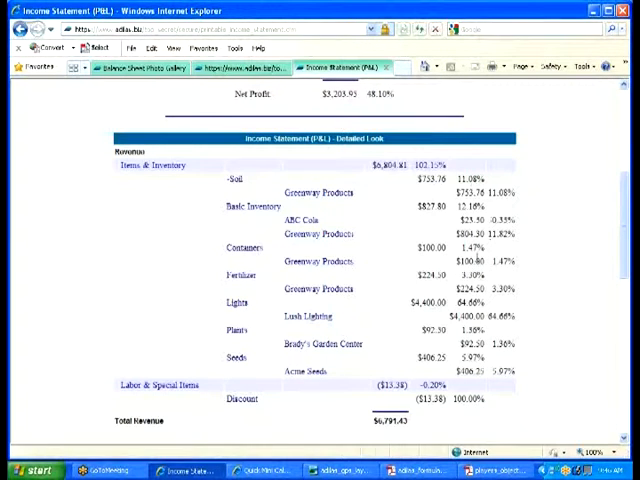
mouse_move(424, 288)
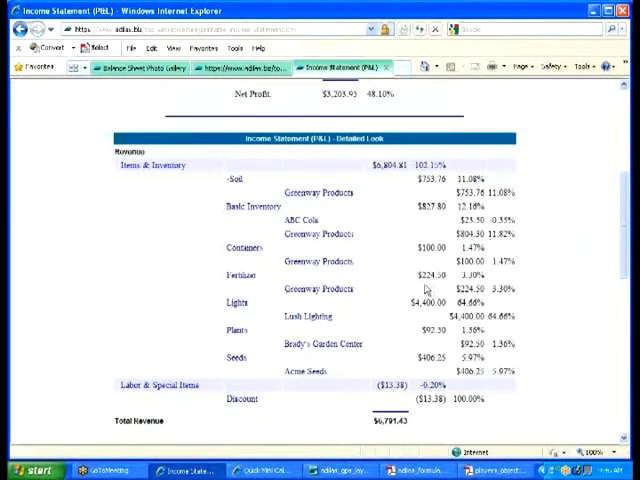
scroll("down", 3)
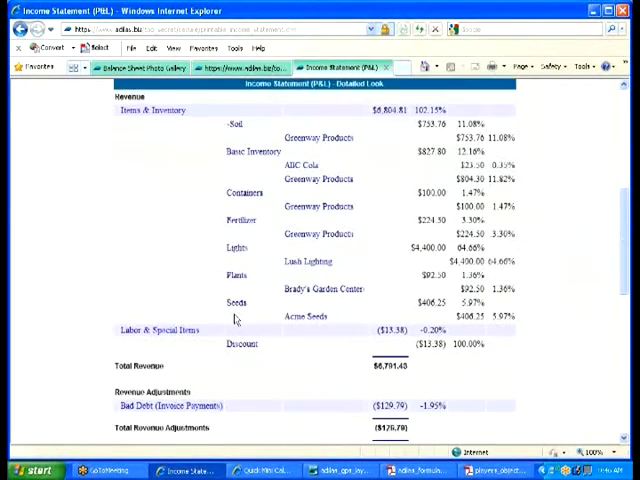
scroll("down", 3)
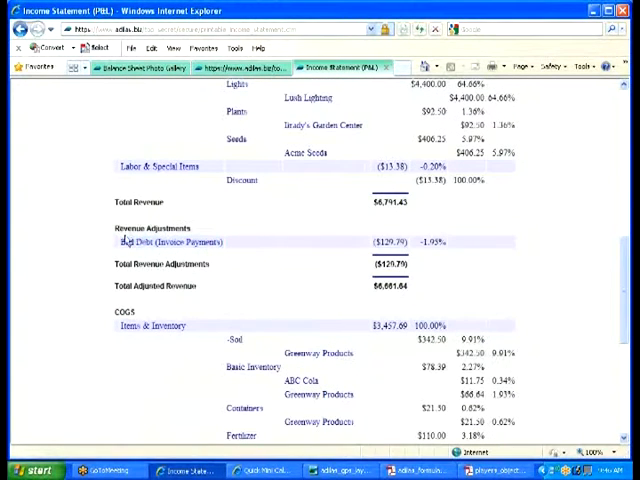
mouse_move(298, 262)
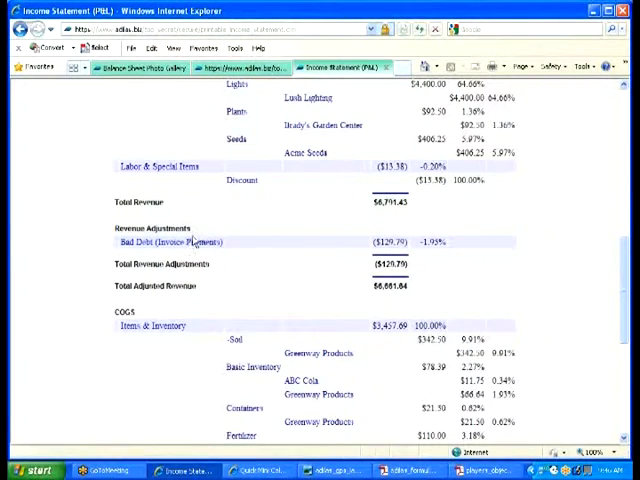
mouse_move(228, 272)
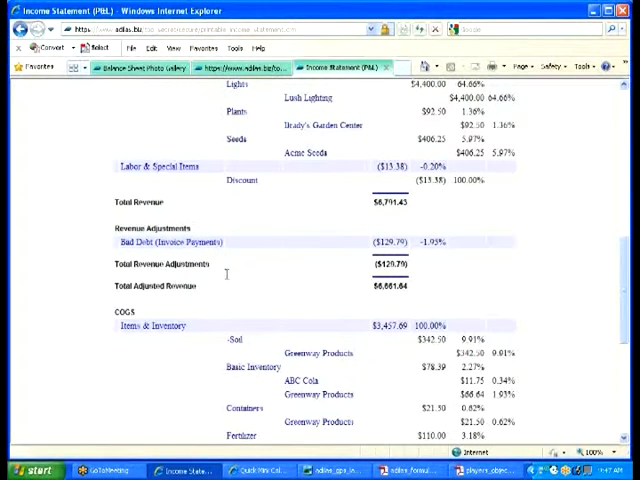
mouse_move(230, 210)
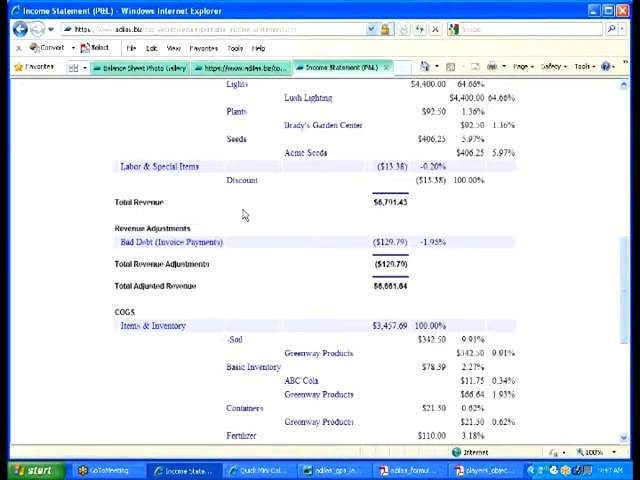
mouse_move(248, 216)
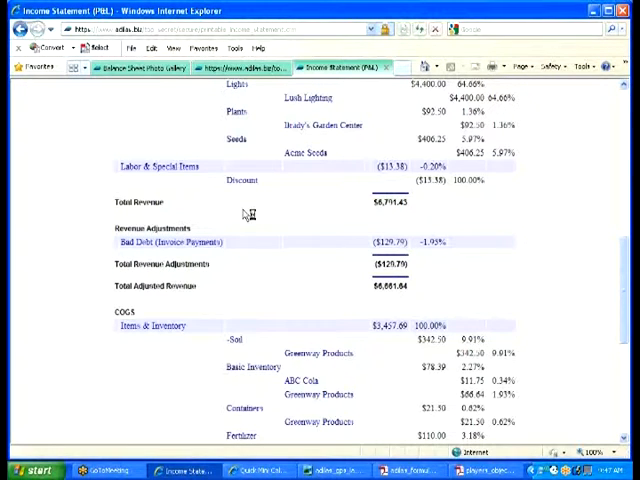
mouse_move(244, 216)
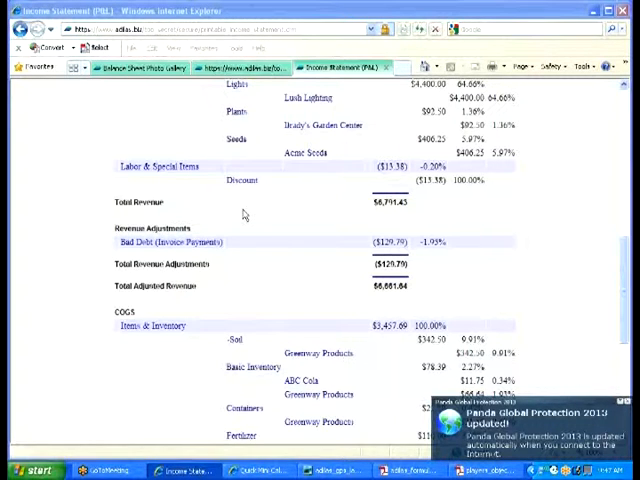
mouse_move(452, 386)
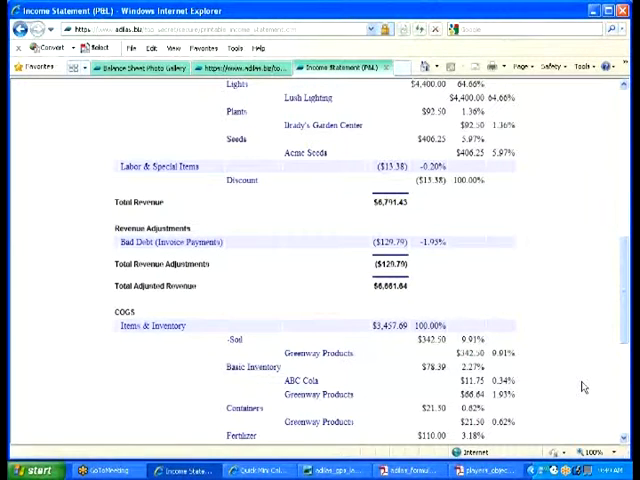
mouse_move(584, 388)
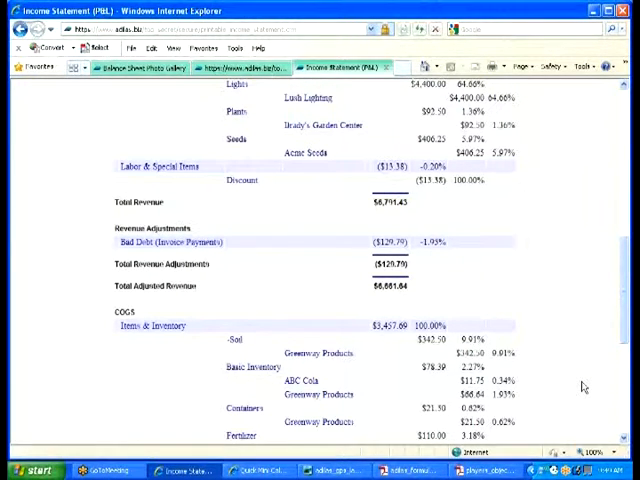
mouse_move(196, 204)
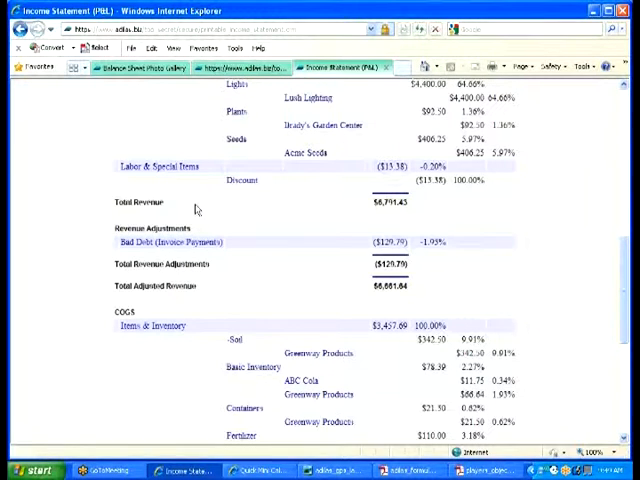
mouse_move(222, 216)
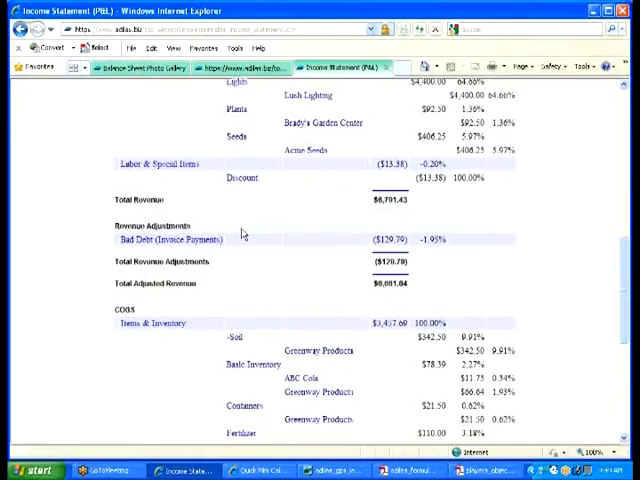
- Scroll through the P&L before switching over to the Balance Sheet Homepage
scroll("up", 3)
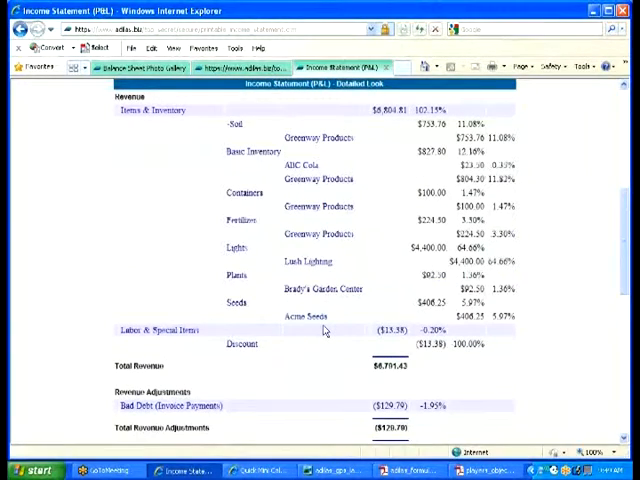
scroll("down", 3)
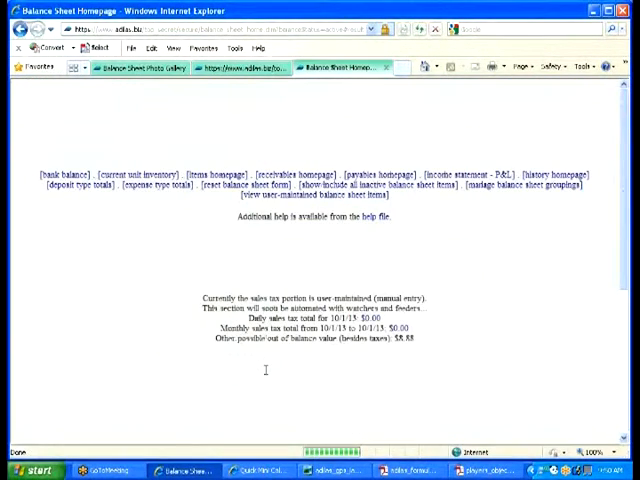
- Review the balance sheet quick search results listing asset, liability and equity running values
scroll("down", 3)
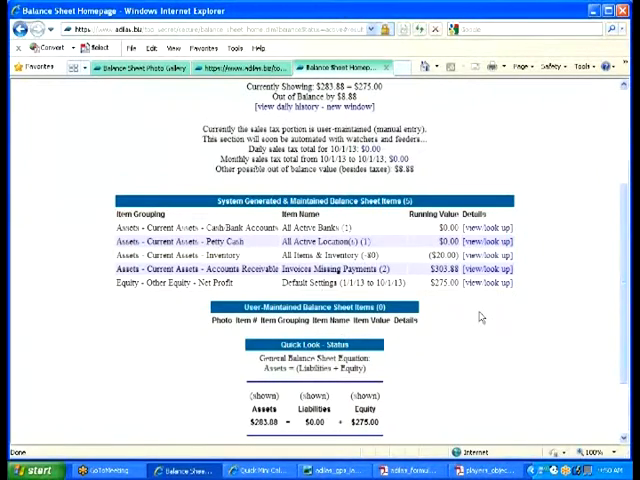
scroll("up", 3)
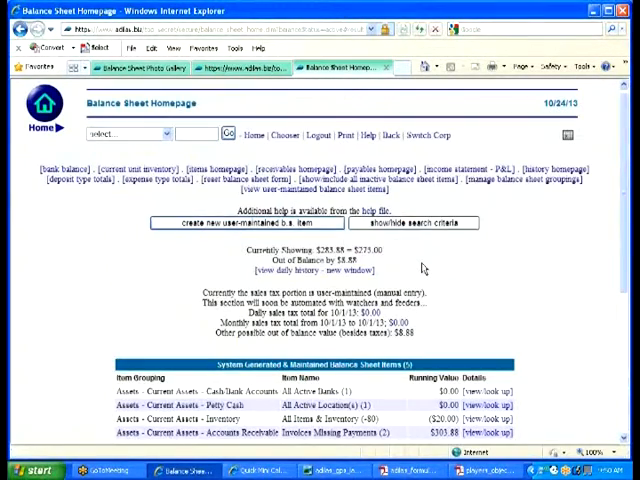
scroll("down", 3)
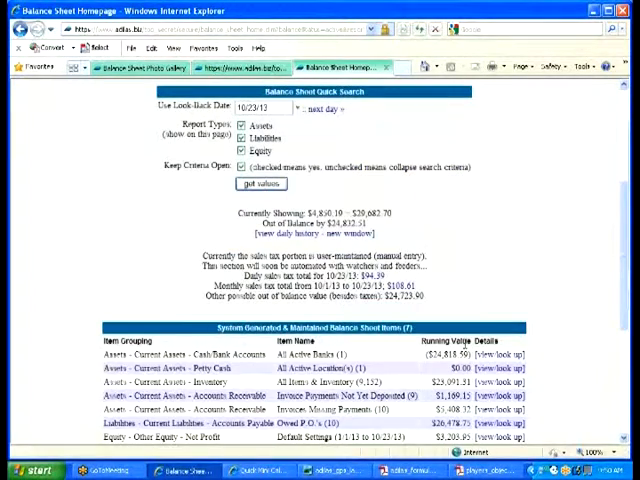
scroll("down", 3)
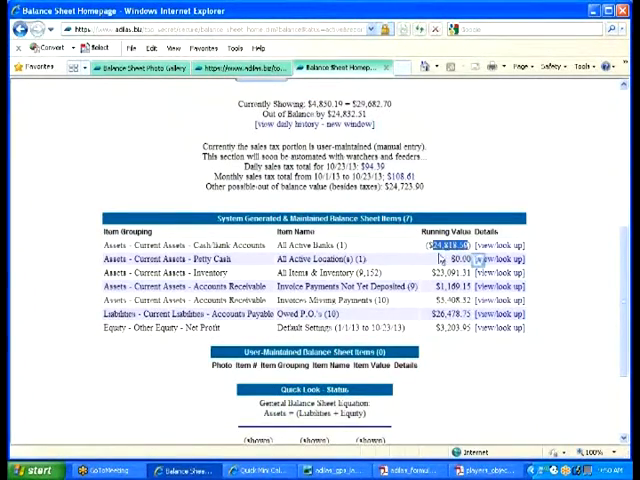